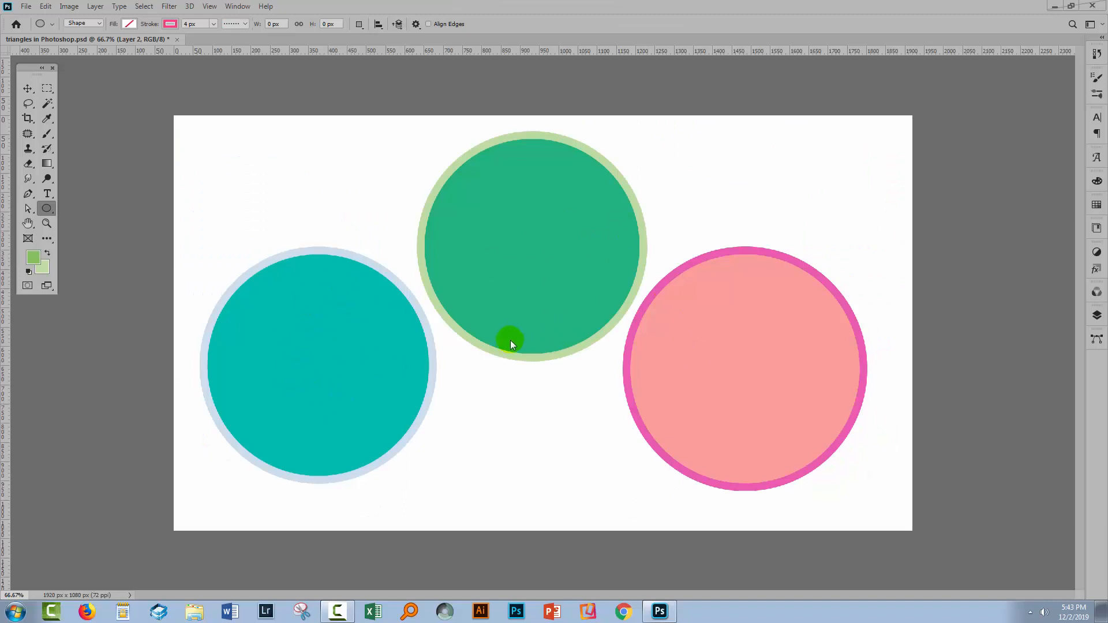
pyautogui.moveTo(431, 295)
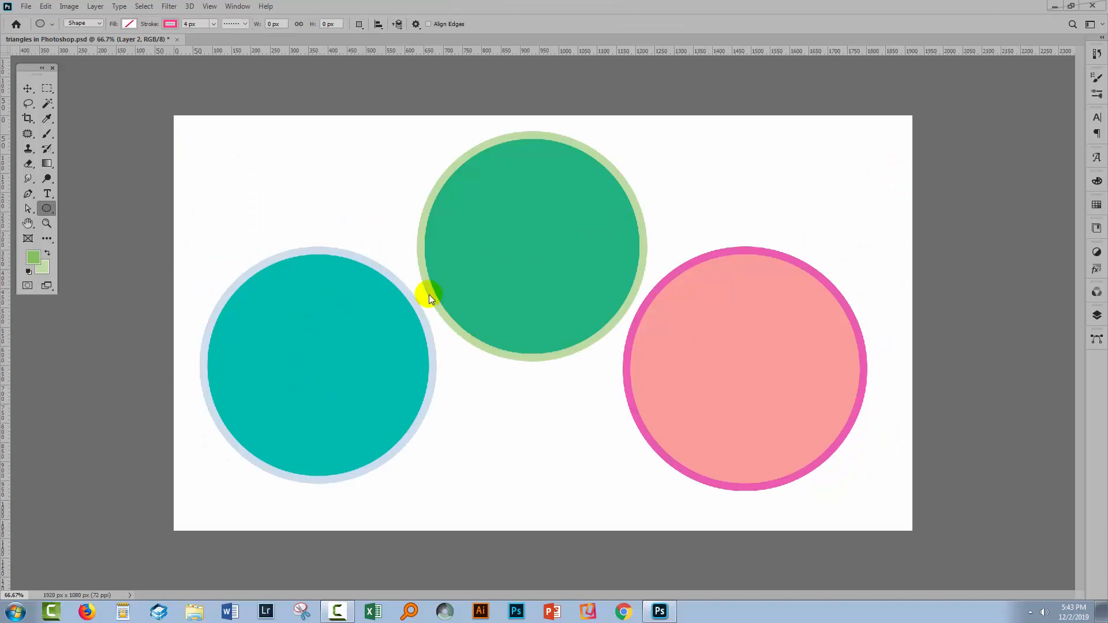
pyautogui.moveTo(313, 368)
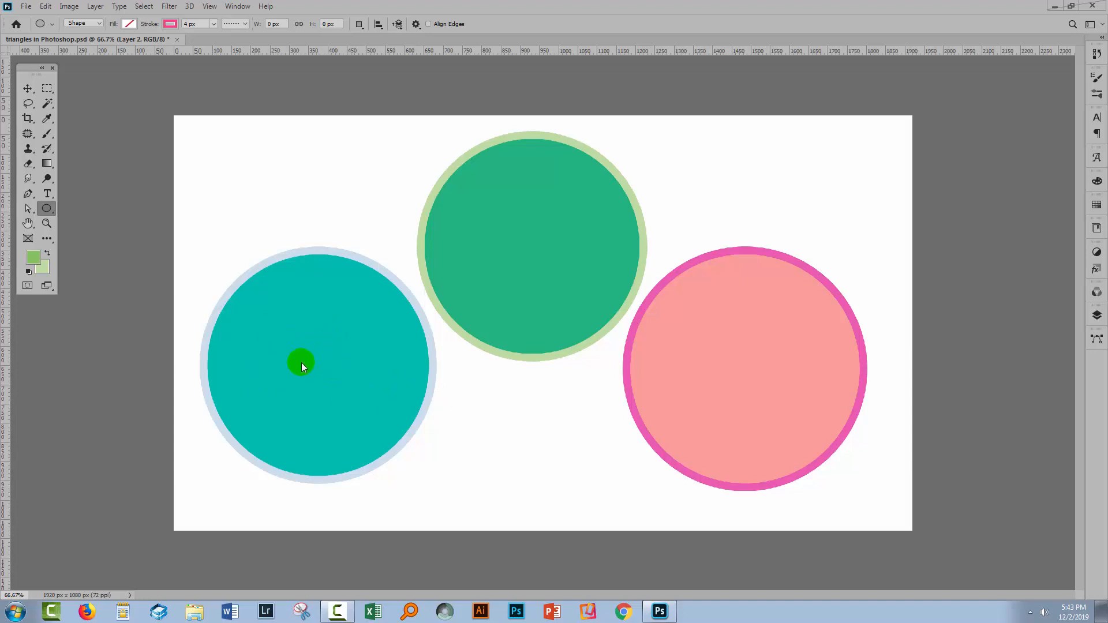
pyautogui.moveTo(280, 346)
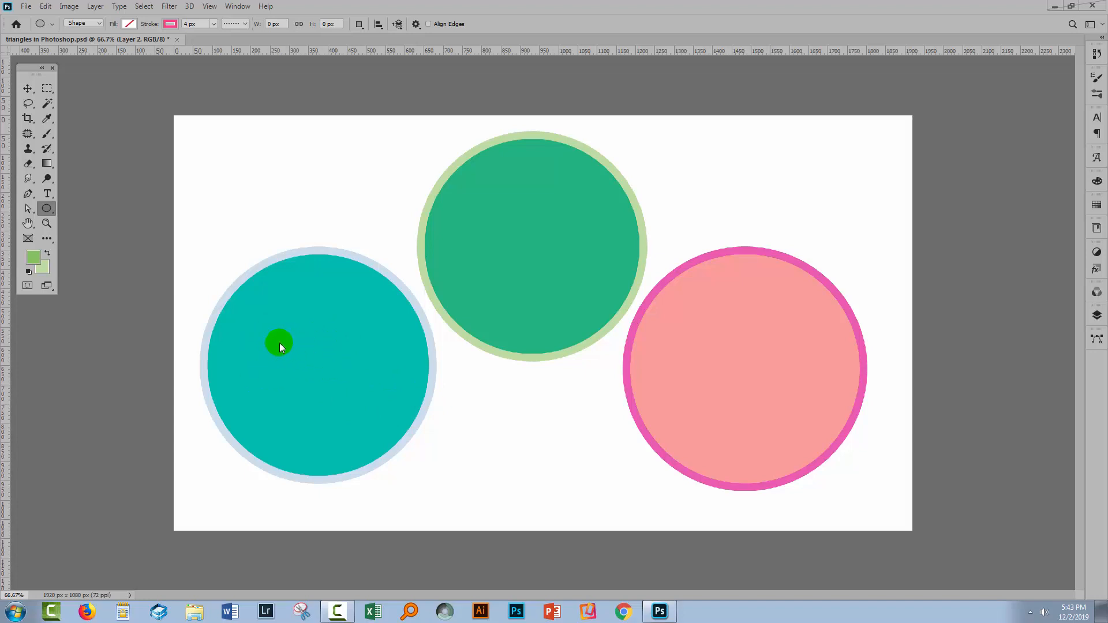
pyautogui.moveTo(94, 6)
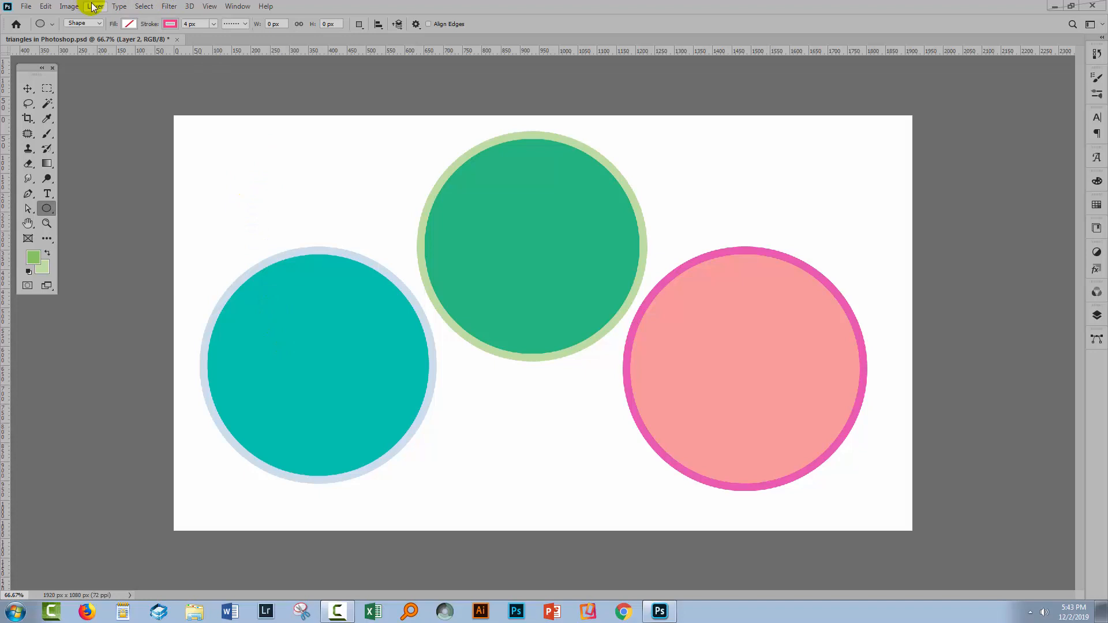
# Create a new Hue/Saturation adjustment layer via the Layer menu, accepting default layer settings.
pyautogui.click(95, 6)
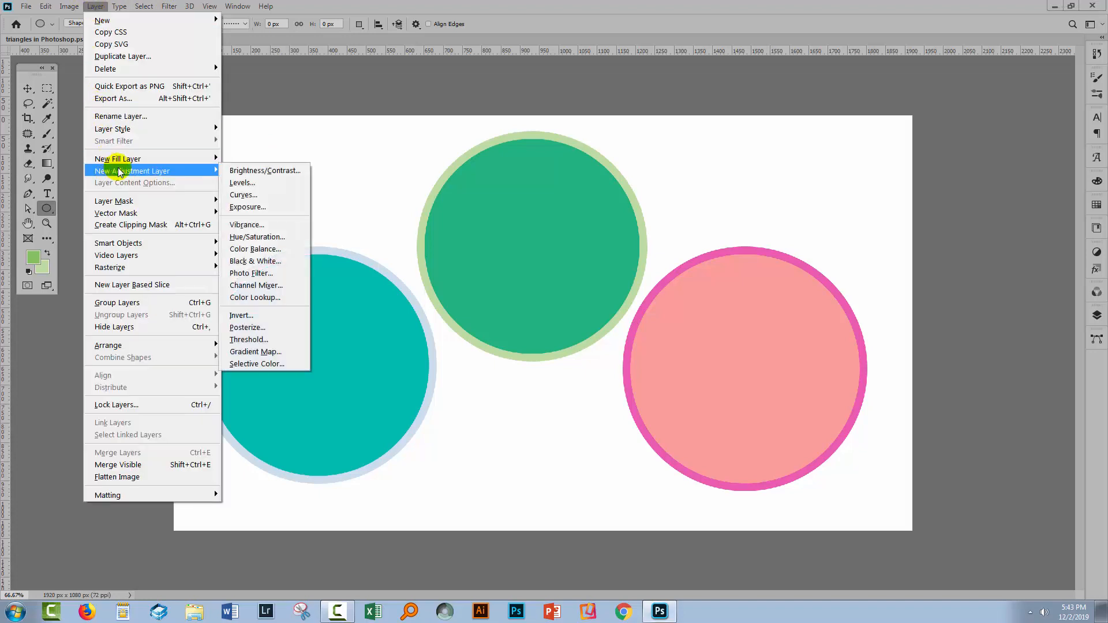
pyautogui.click(256, 237)
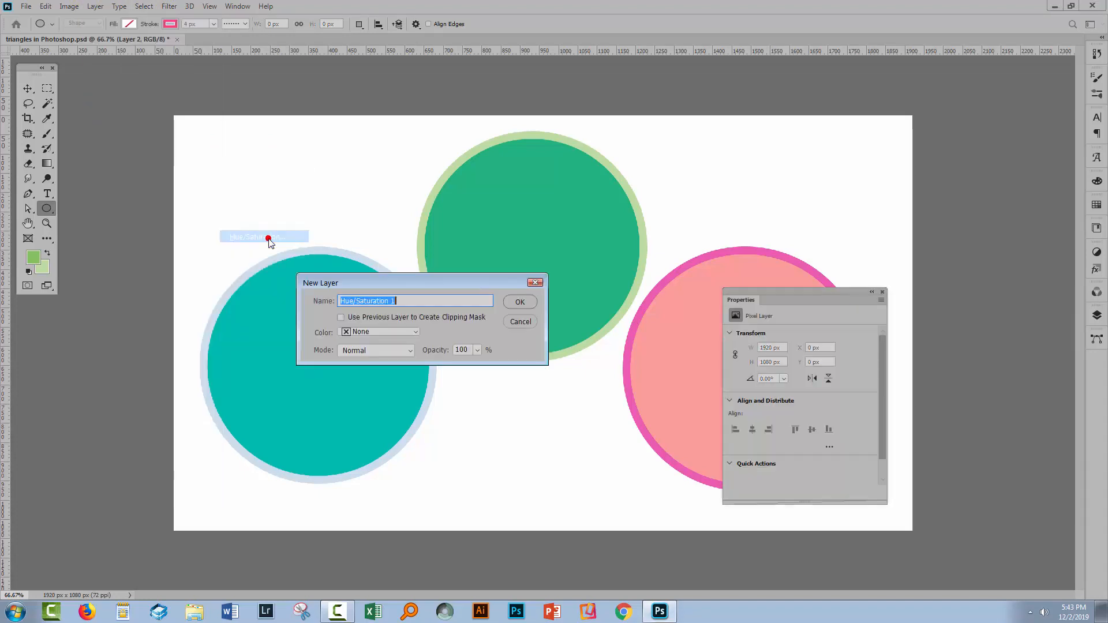
pyautogui.click(519, 302)
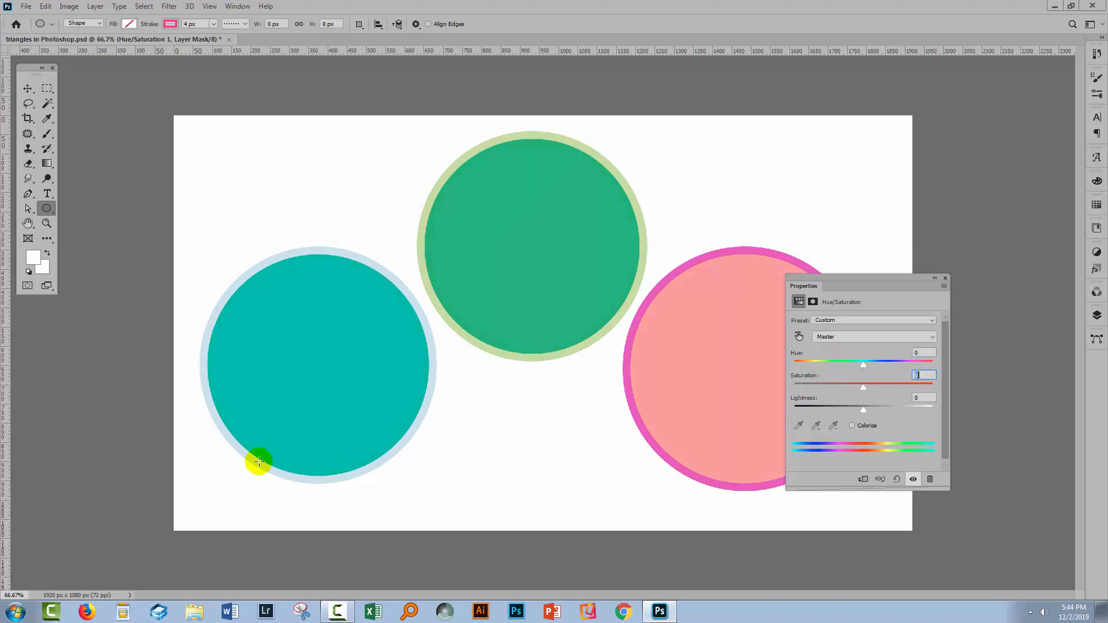
pyautogui.moveTo(323, 337)
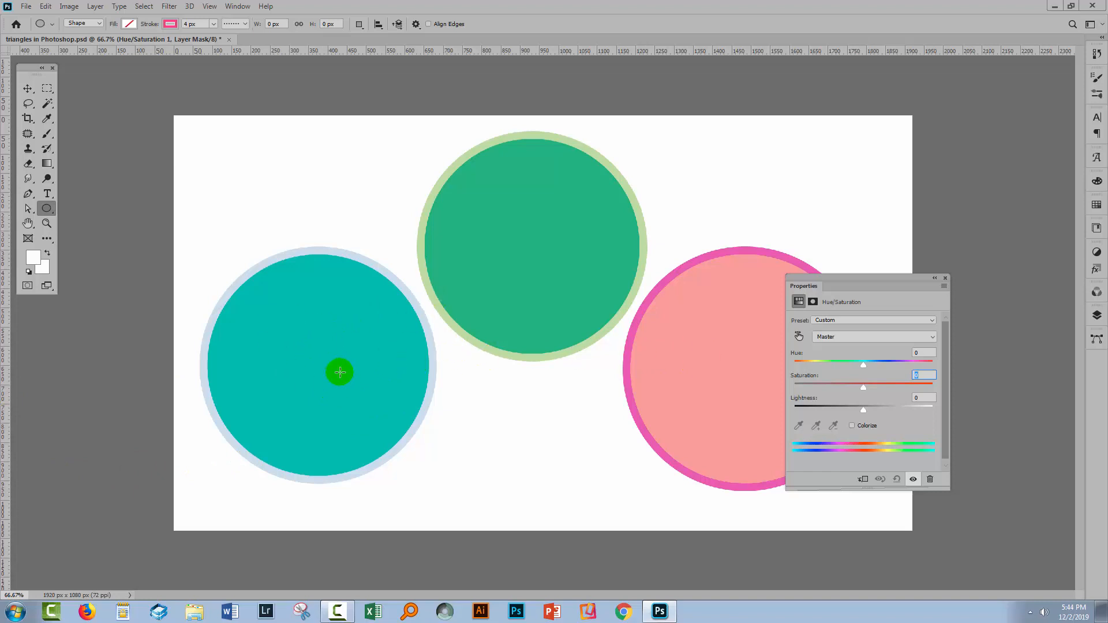
pyautogui.moveTo(312, 353)
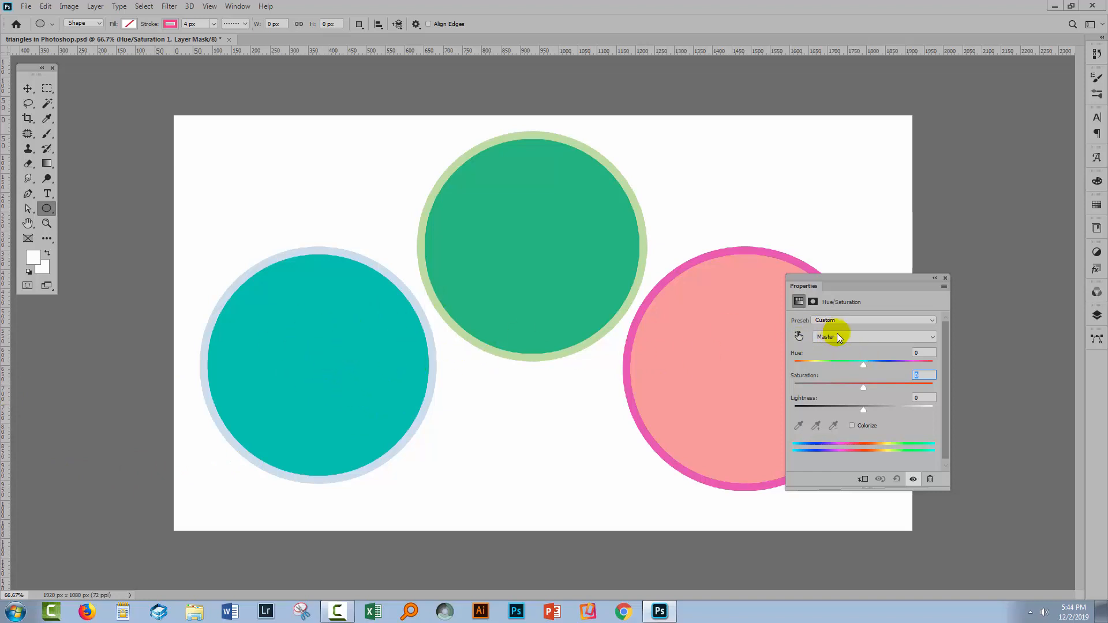
# Switch the adjustment's colour range from Master to Cyans.
pyautogui.click(874, 337)
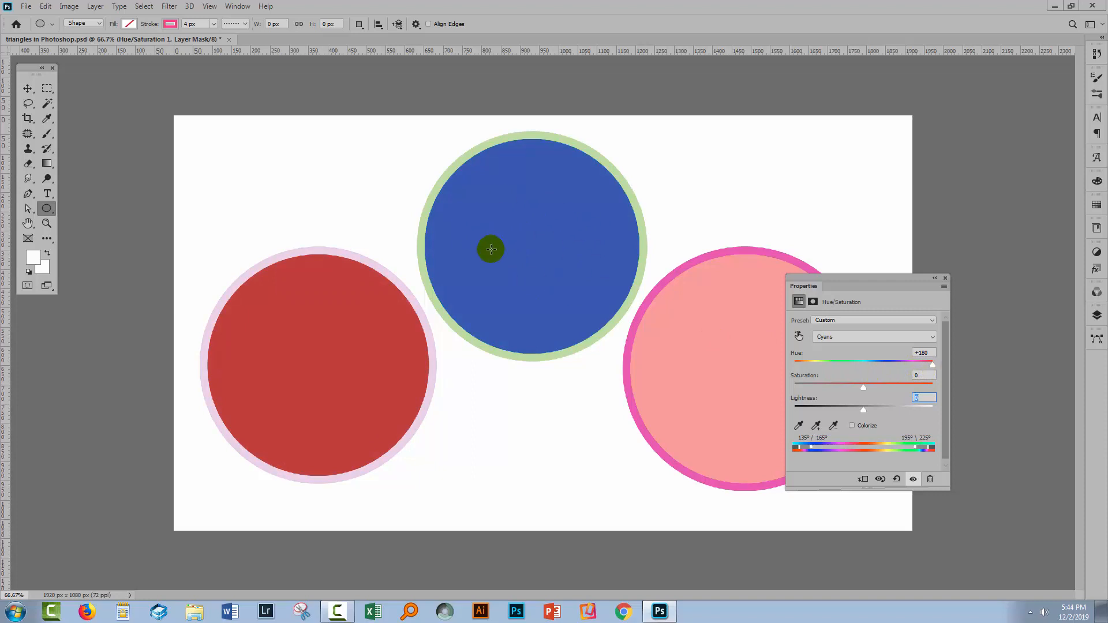
pyautogui.moveTo(506, 283)
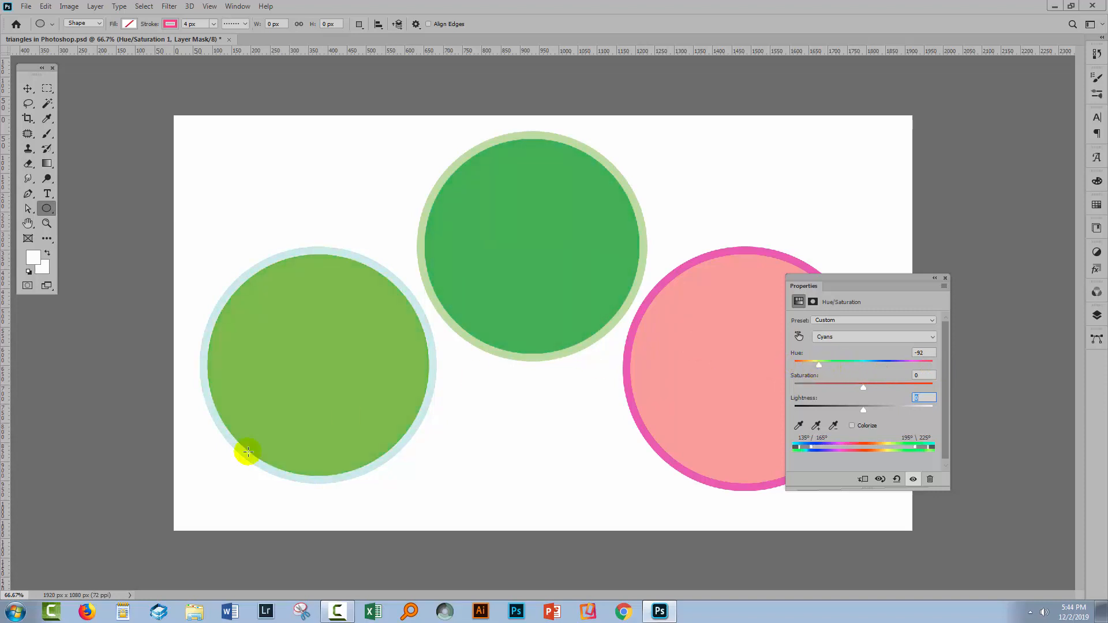
pyautogui.moveTo(311, 391)
pyautogui.write('0')
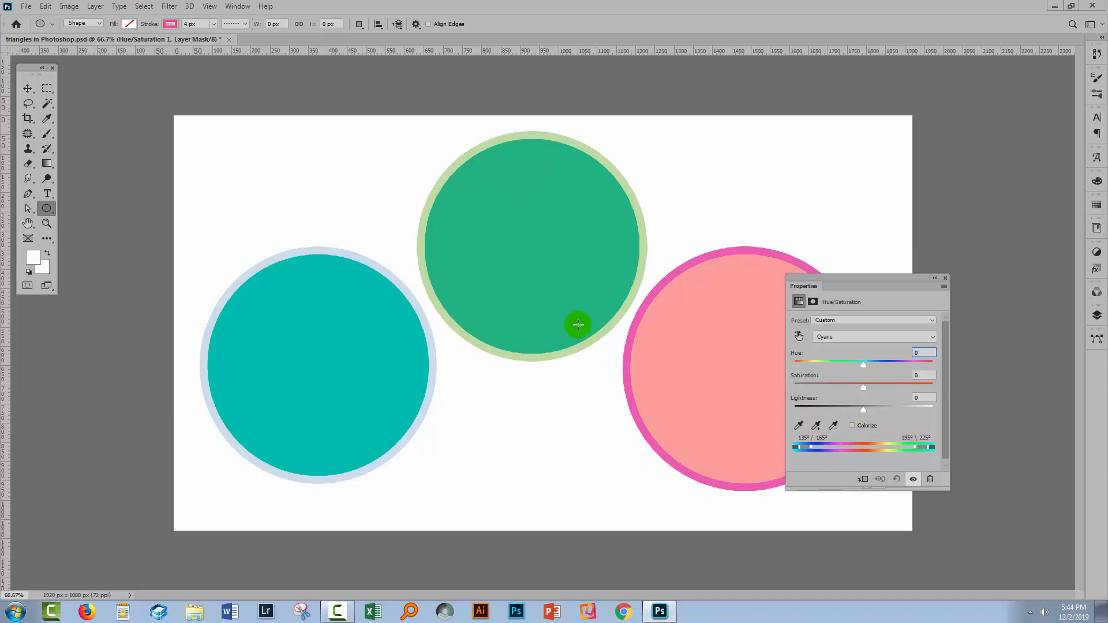
pyautogui.moveTo(560, 289)
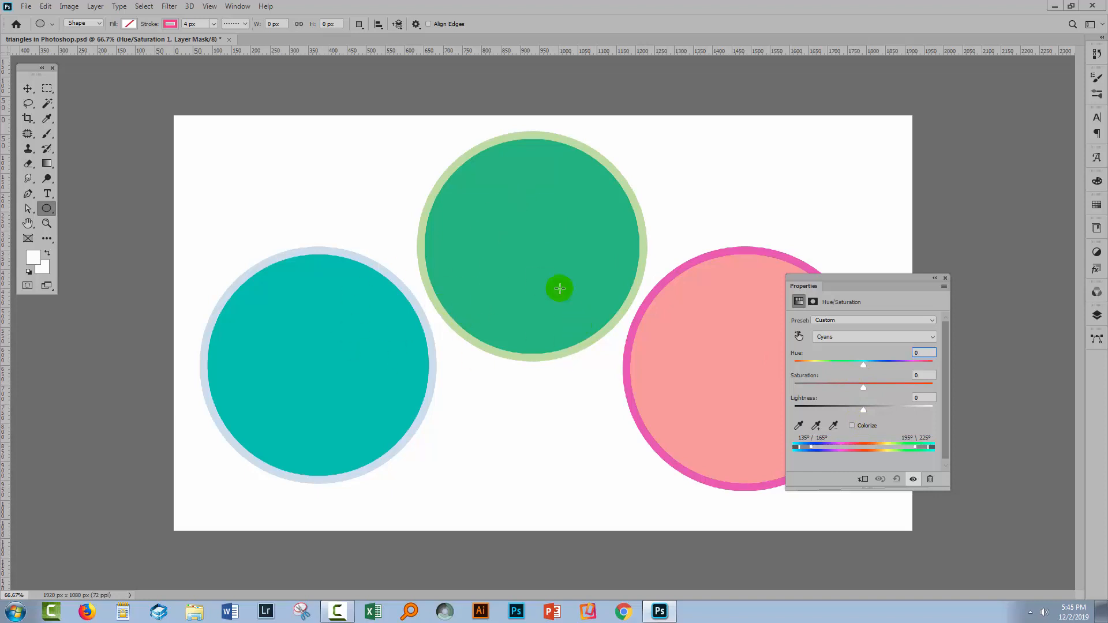
pyautogui.moveTo(268, 343)
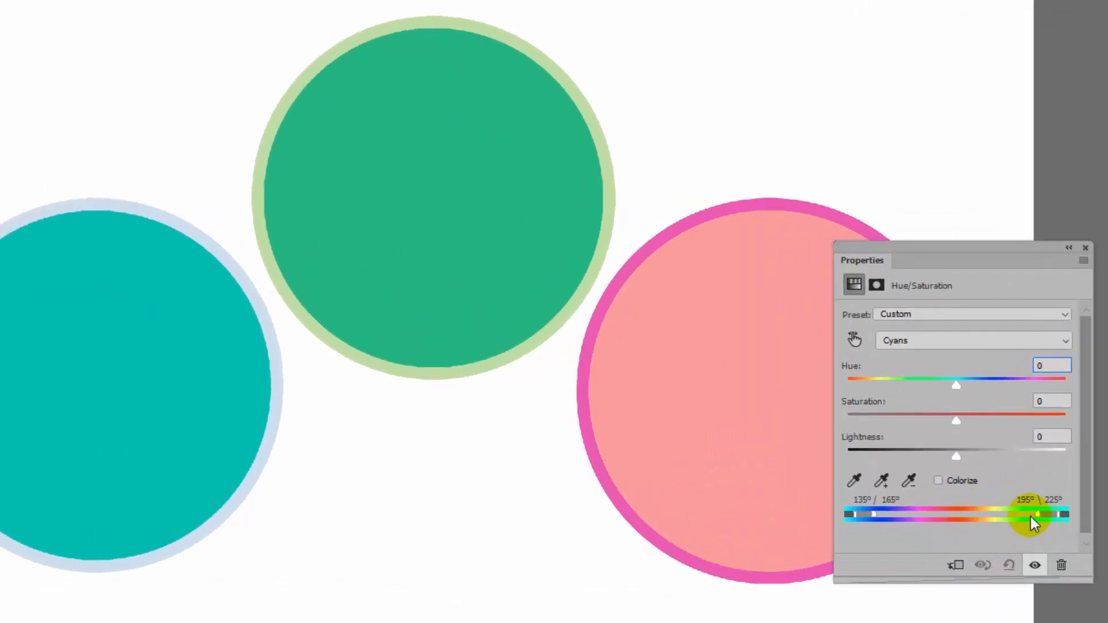
# Tighten the Cyans range markers on the colour bar toward the left circle's teal.
pyautogui.click(1053, 366)
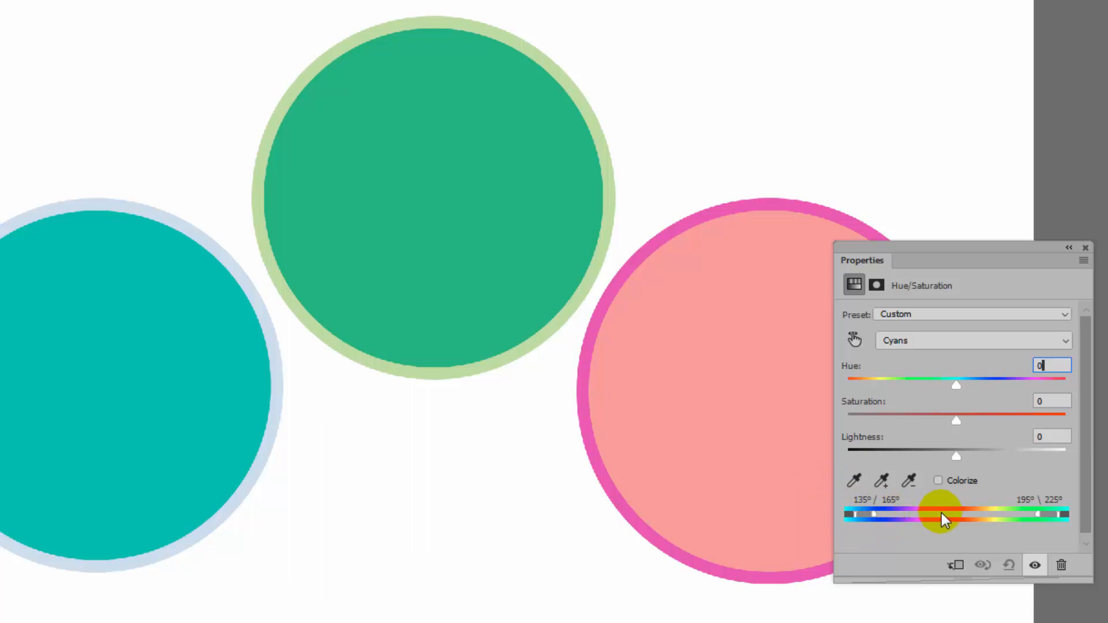
pyautogui.moveTo(993, 514)
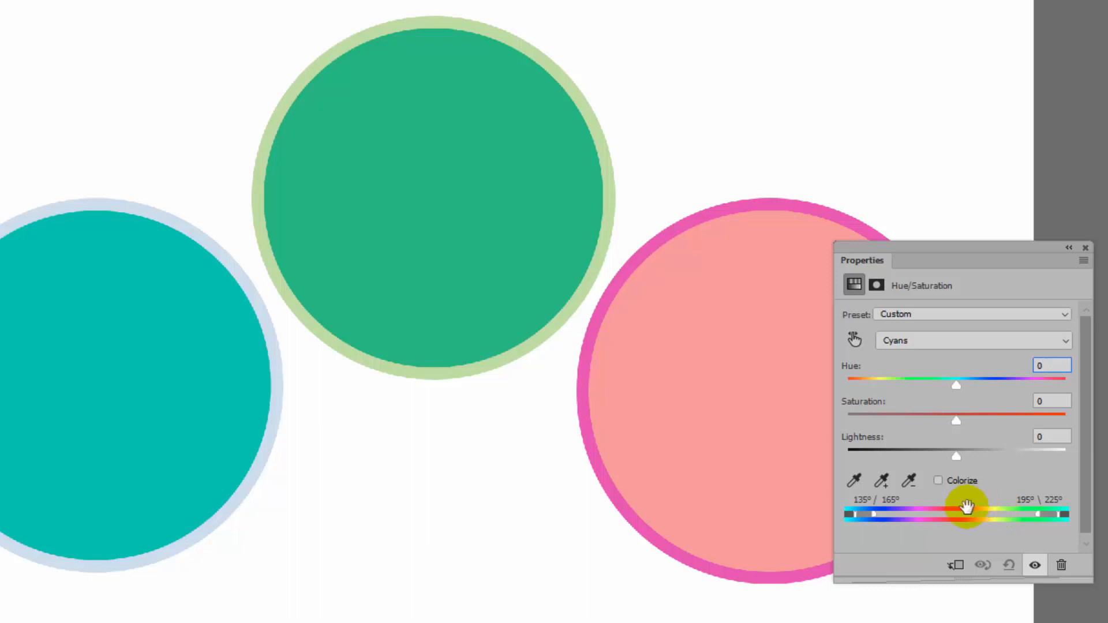
pyautogui.moveTo(993, 522)
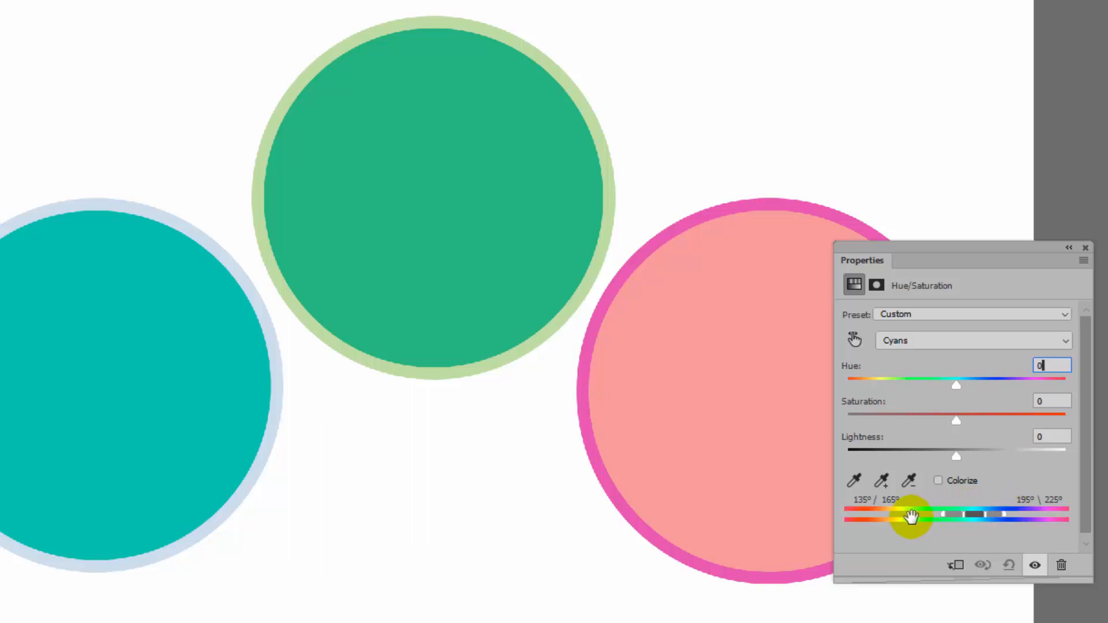
pyautogui.moveTo(901, 525)
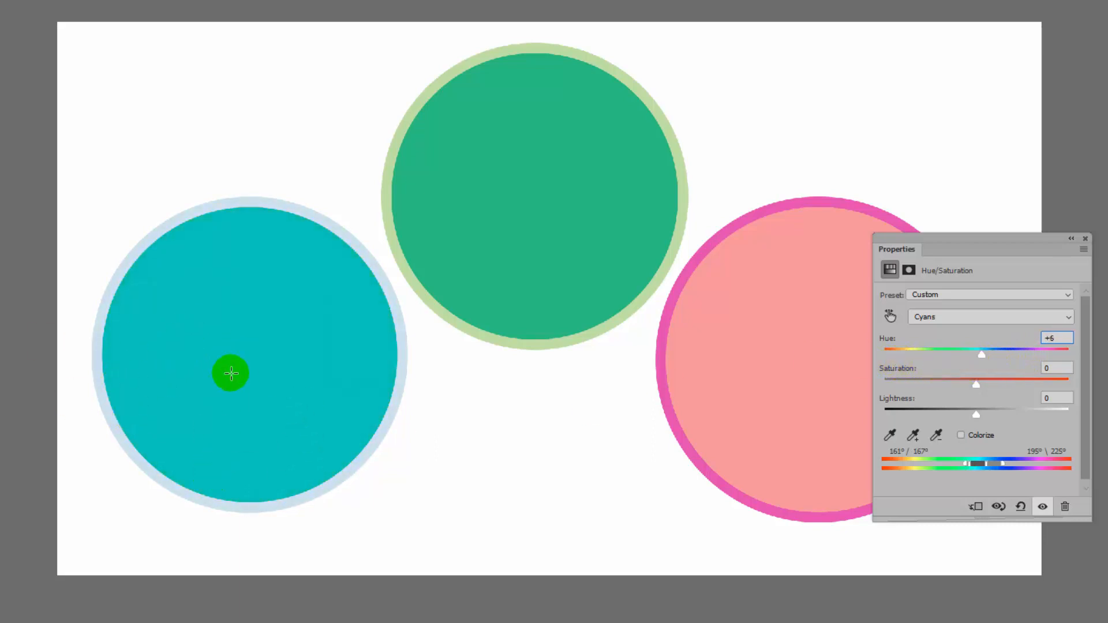
pyautogui.moveTo(550, 116)
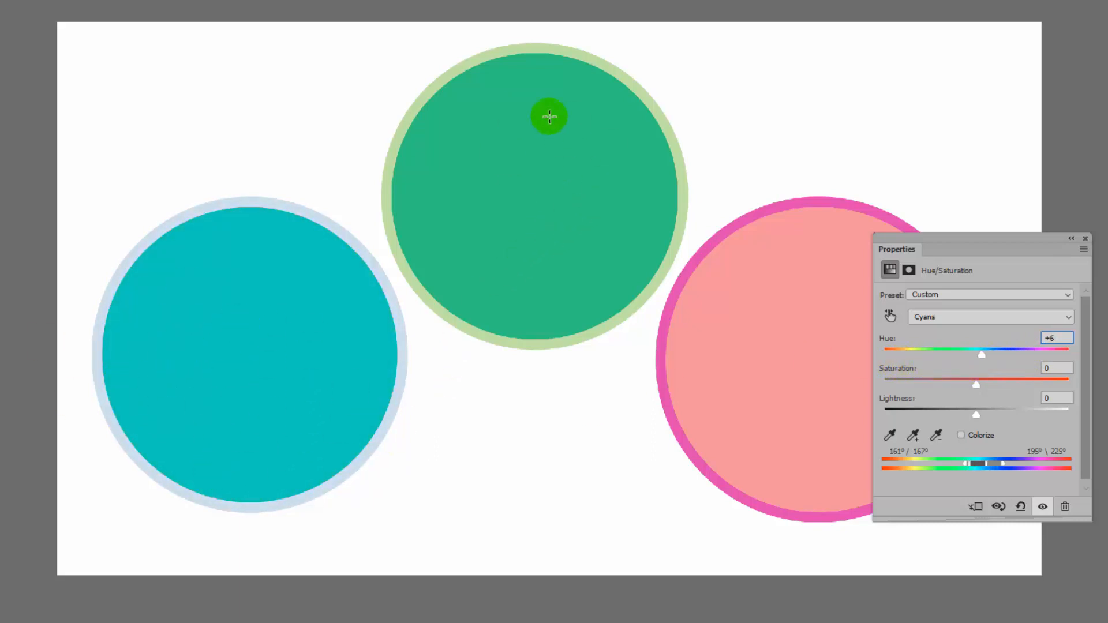
pyautogui.moveTo(951, 497)
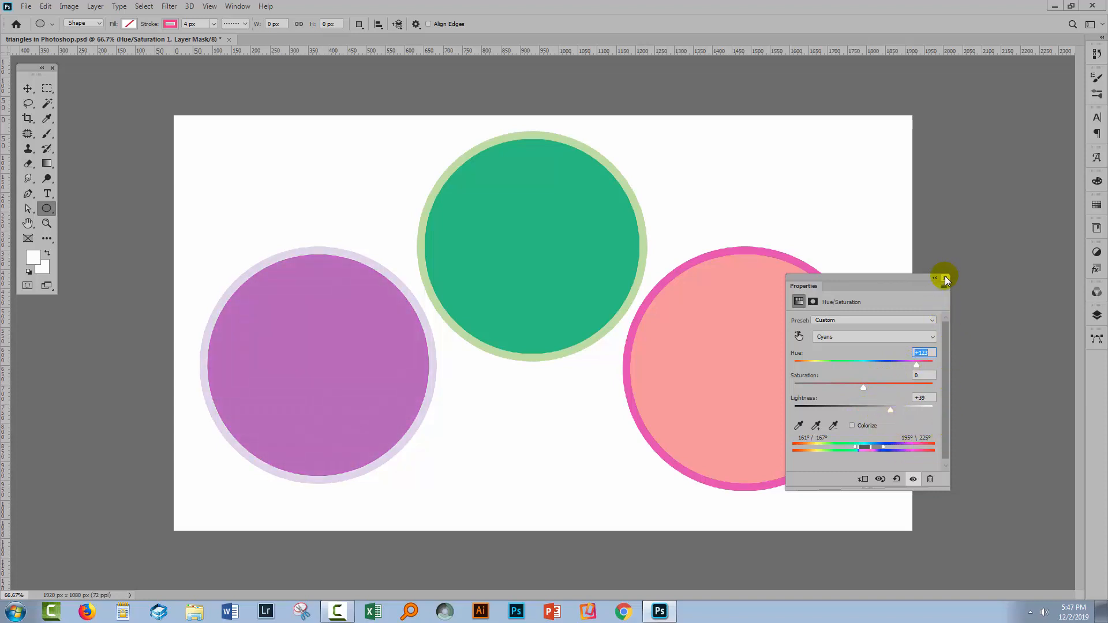
# Close the Properties panel, leaving the purple, green and pink circles.
pyautogui.click(945, 278)
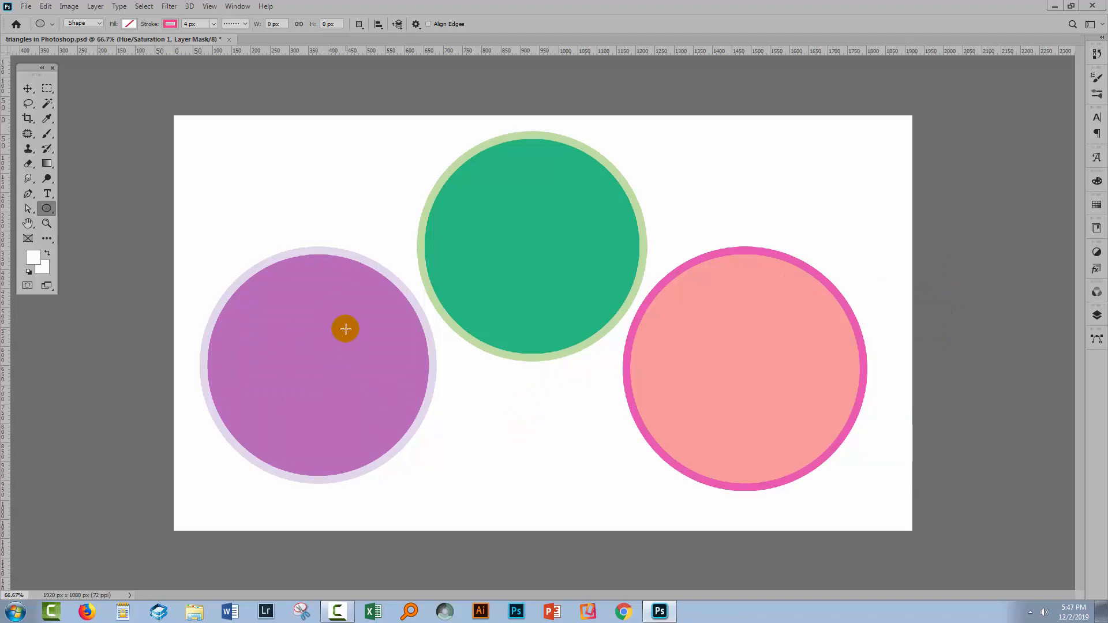
pyautogui.moveTo(520, 331)
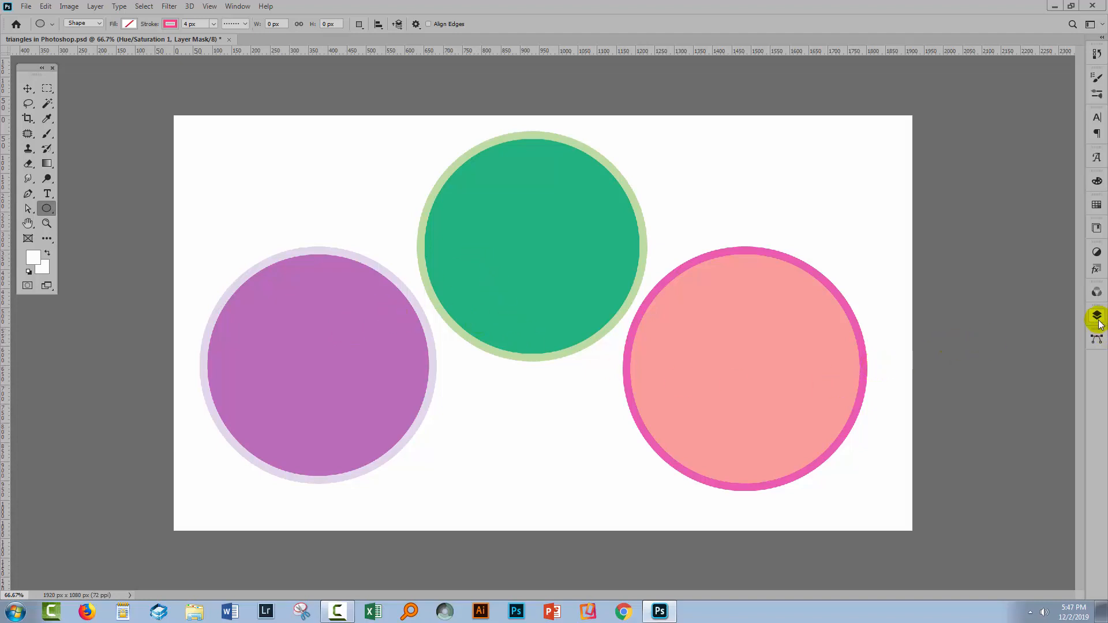
pyautogui.moveTo(1097, 318)
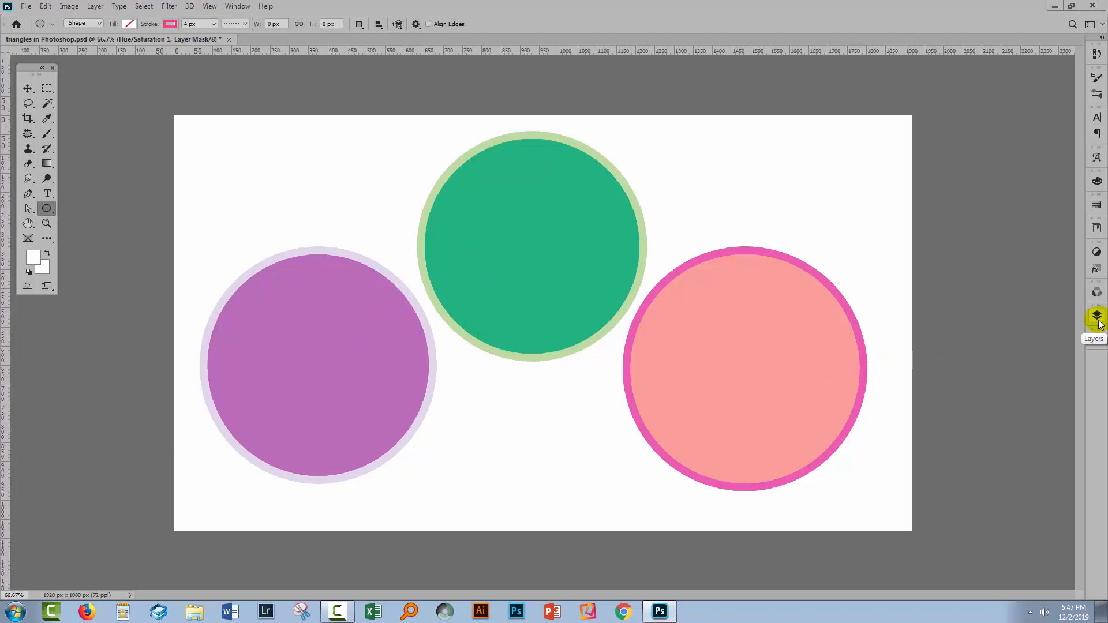